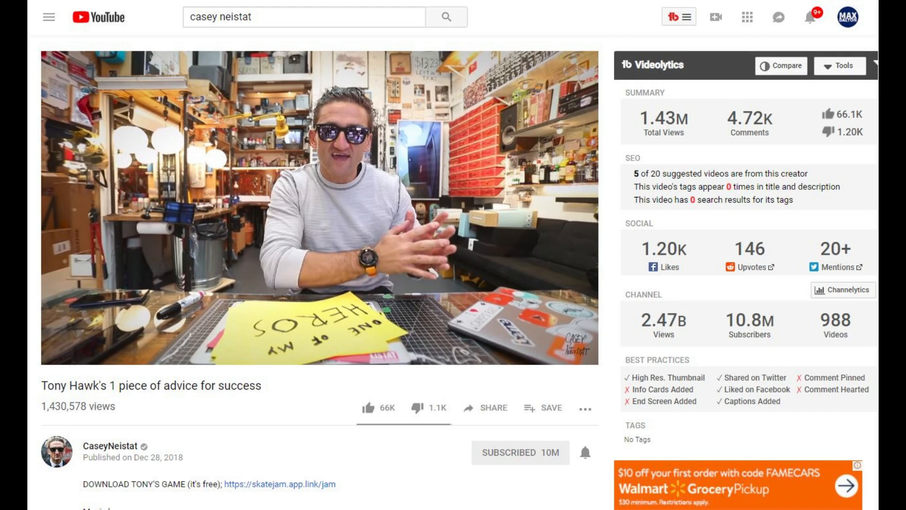
# - Reveal the player's settings panel listing autoplay, annotations, speed, subtitles and quality
pyautogui.click(318, 208)
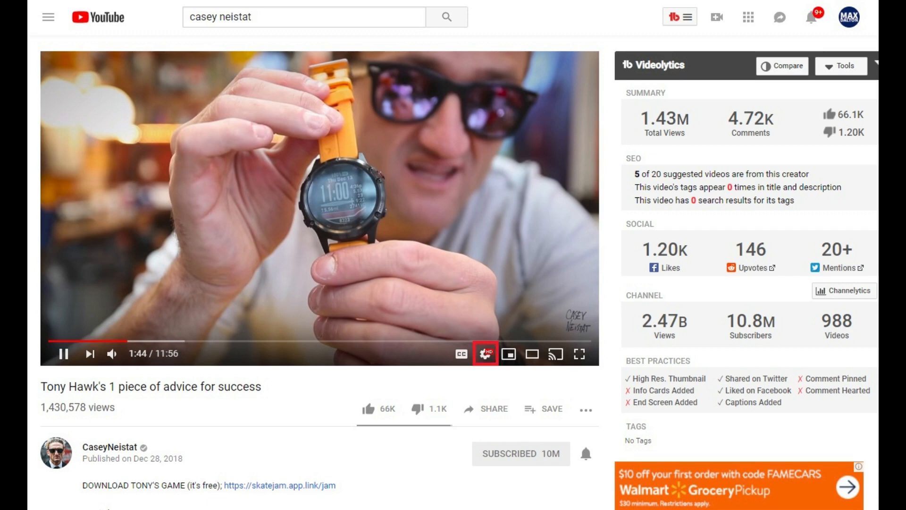
pyautogui.click(485, 354)
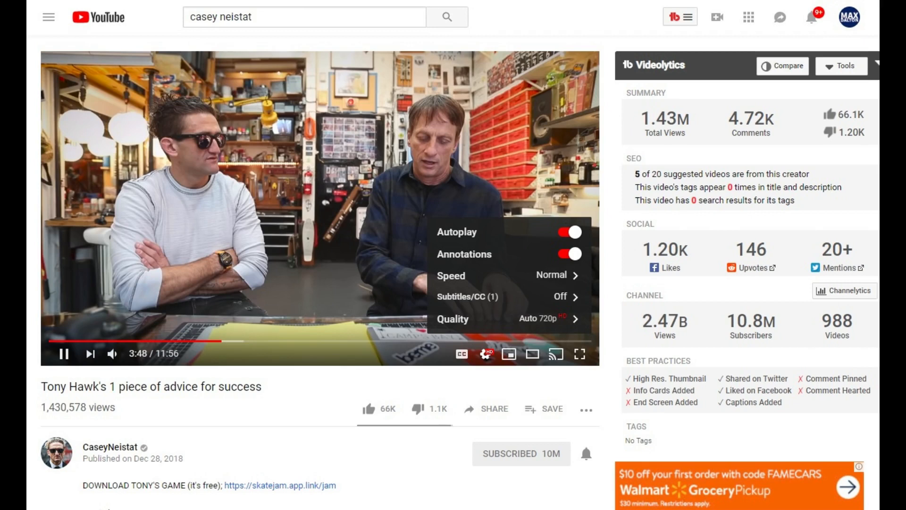